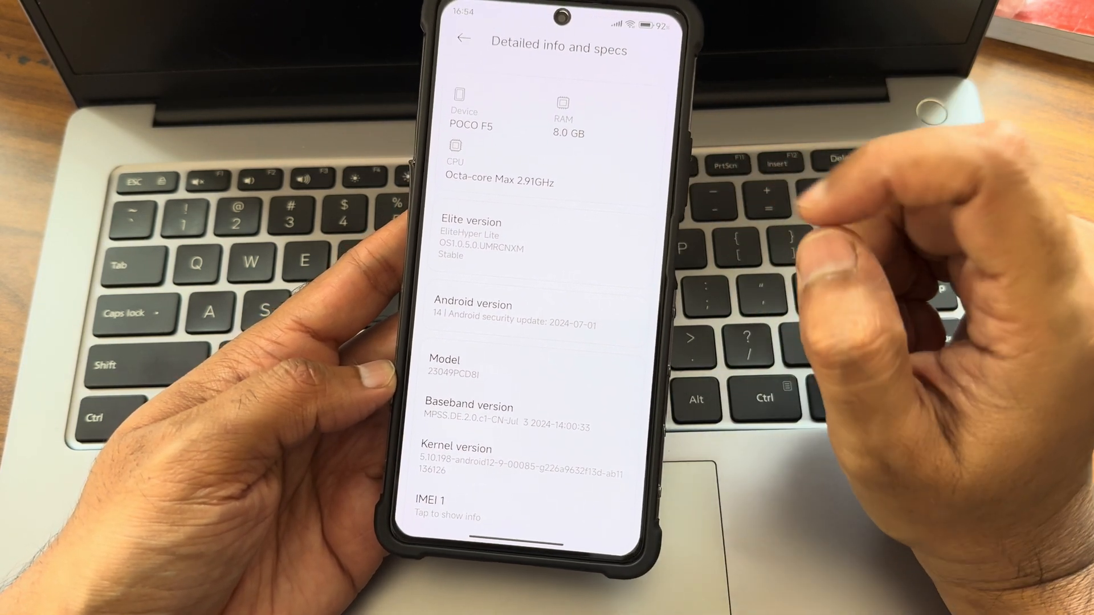
Back out of Detailed info and specs to the main Settings list.
click(458, 37)
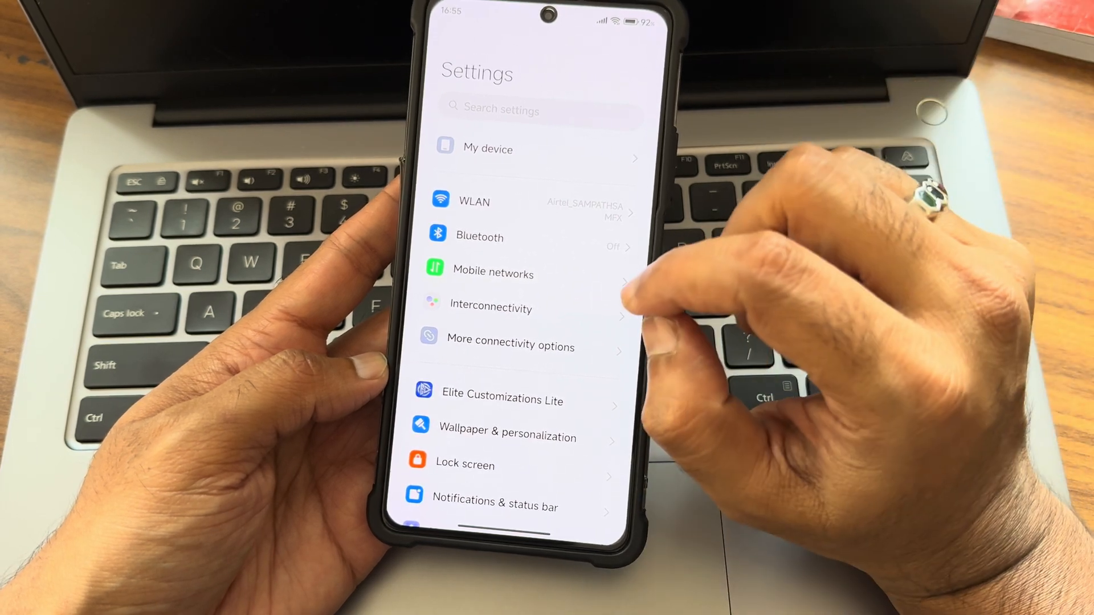
Show the More connectivity options page with hotspot, VPN and Private DNS entries.
click(490, 307)
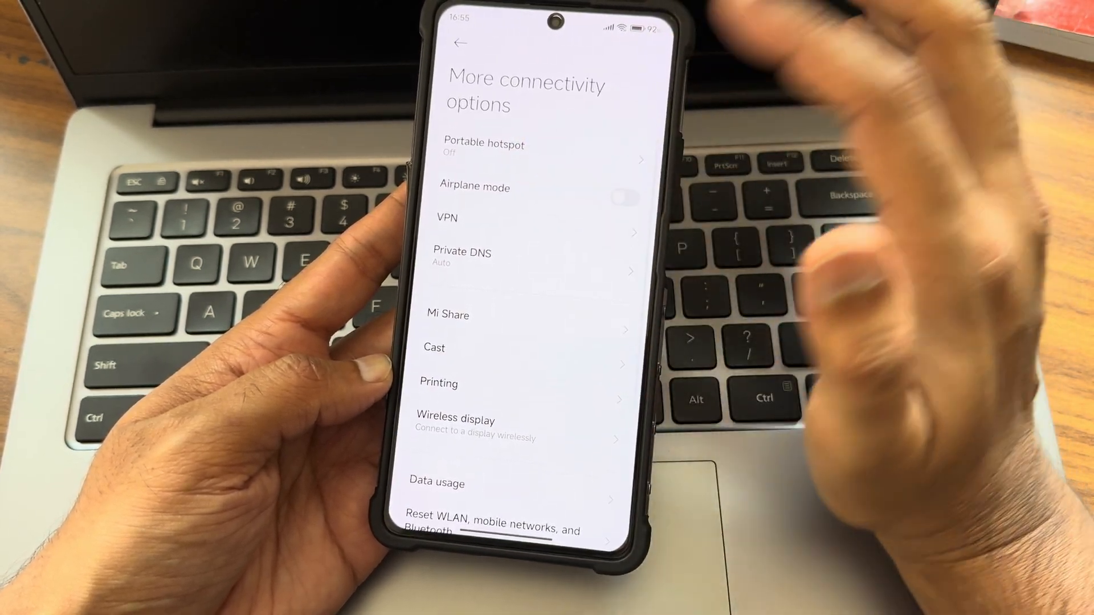
mouse_move(838, 244)
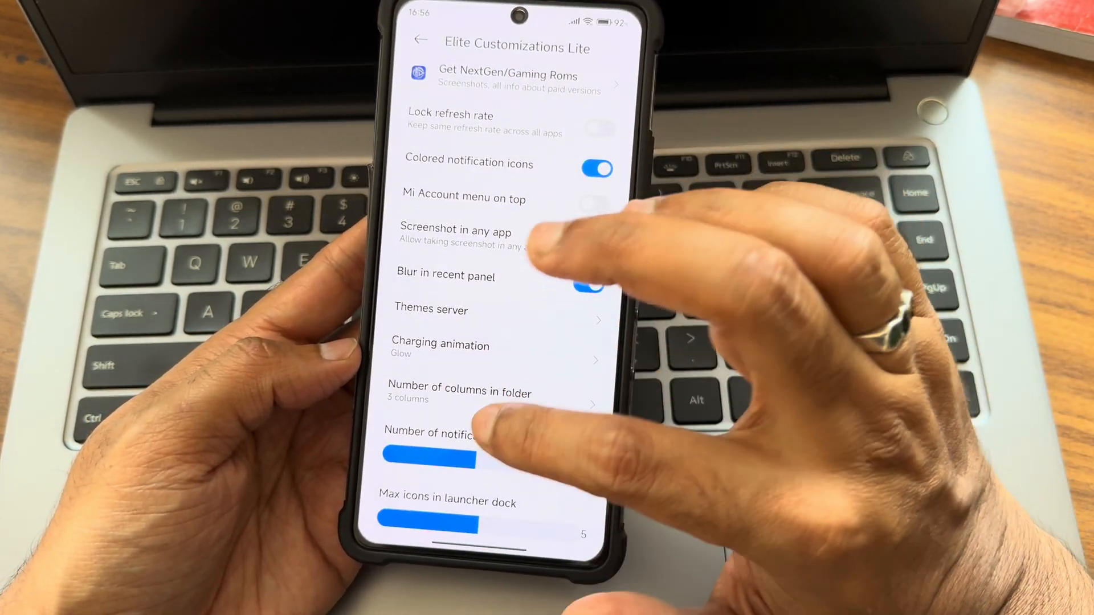
Scroll through the Elite Customizations Lite toggles for refresh rate, notification icons and dock.
scroll(up, 3)
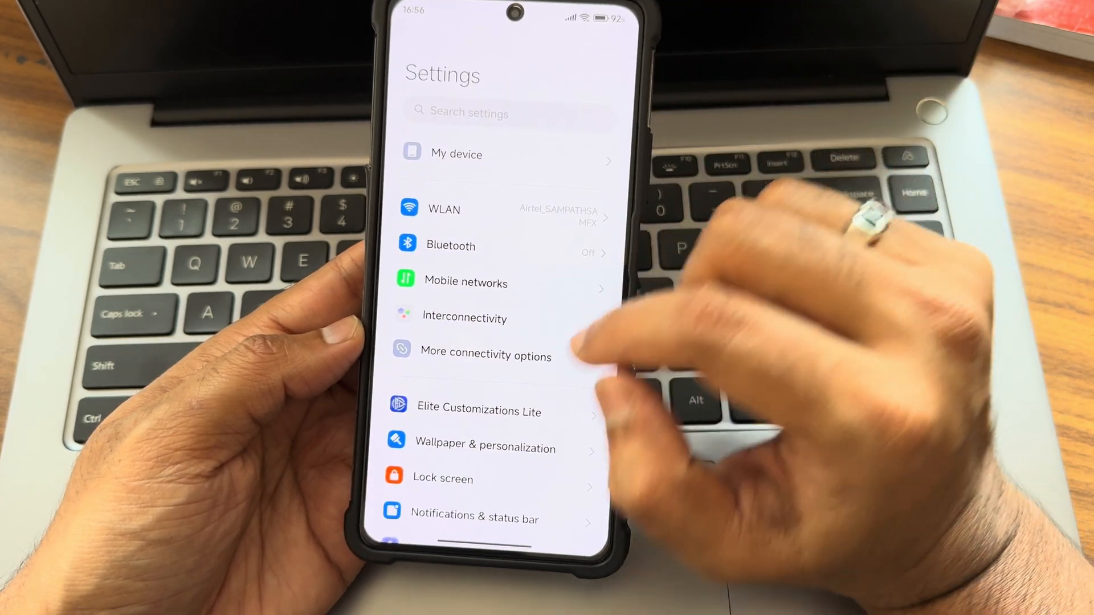
Enter Lock screen customisation and move past its introduction toward Wallpaper & personalization.
scroll(down, 3)
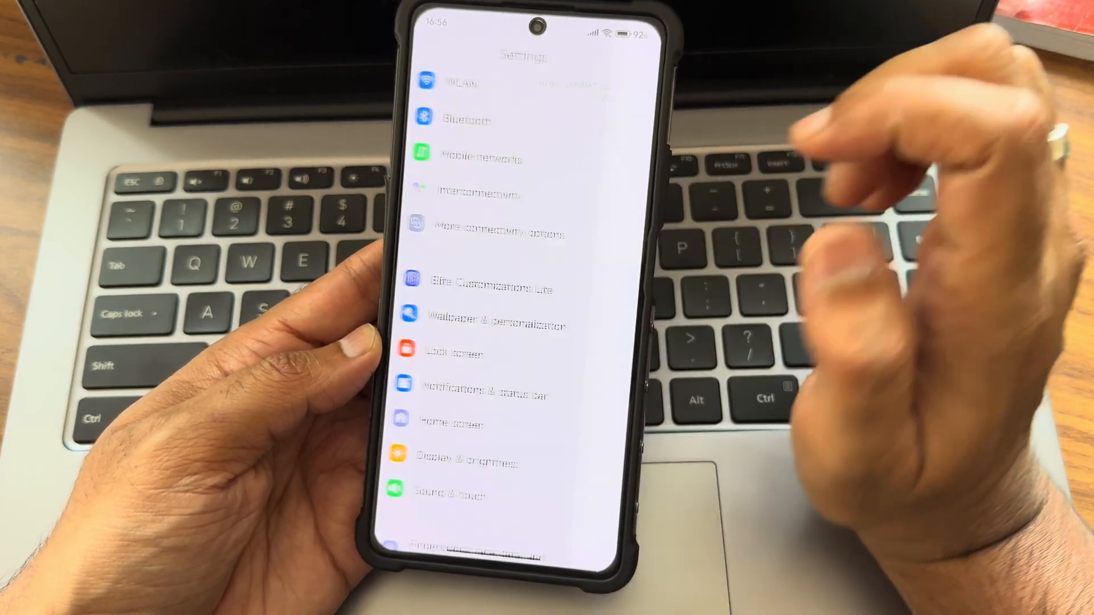
click(490, 324)
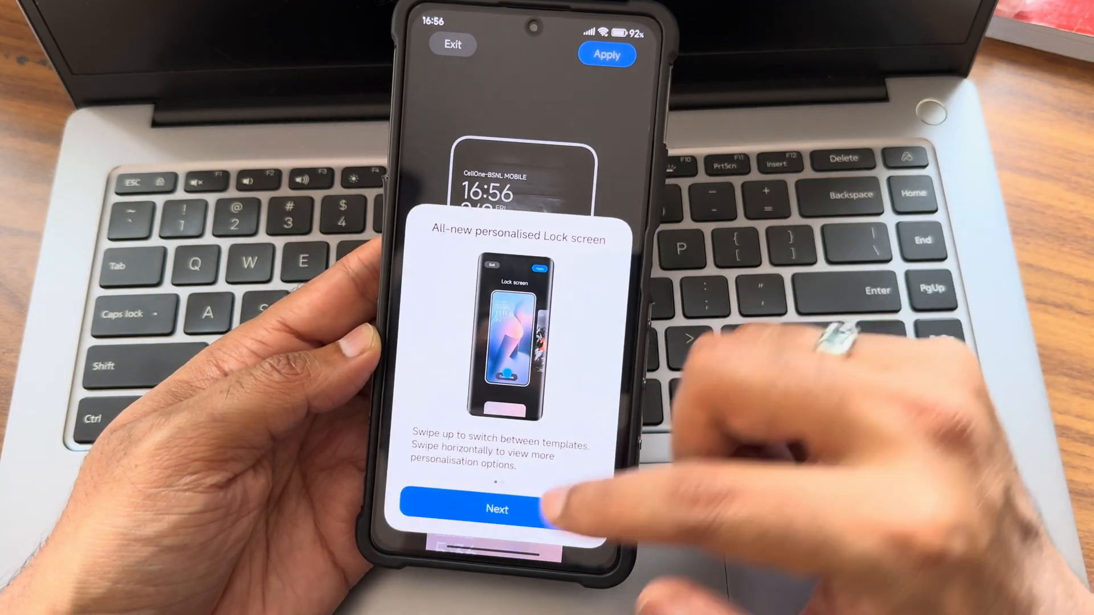
click(497, 508)
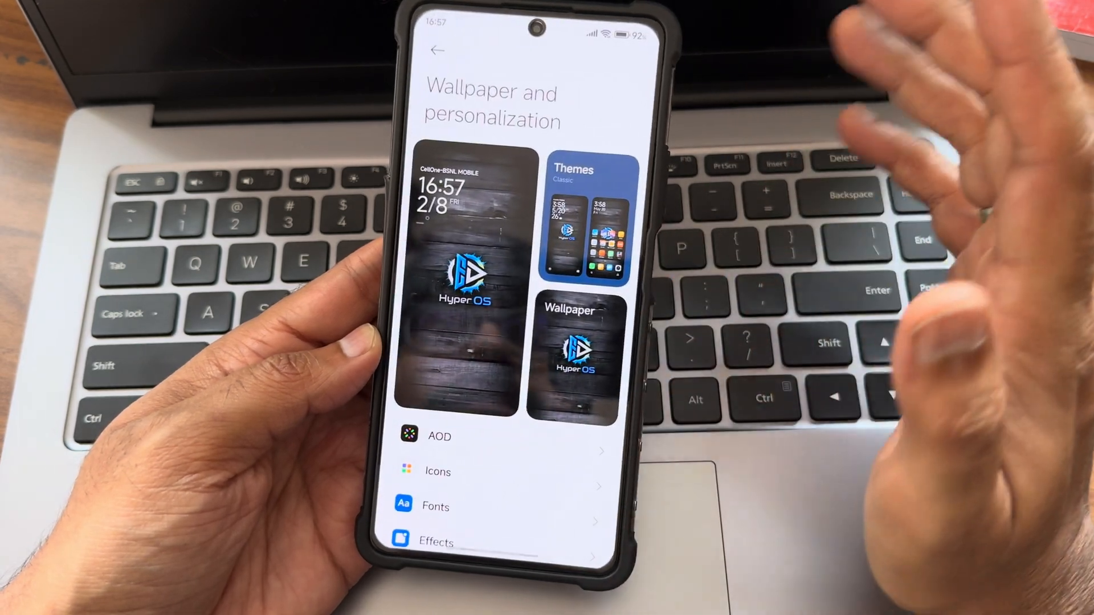
Browse the Wallpaper gallery's super wallpapers and collections, then leave it for the Icons settings.
click(572, 356)
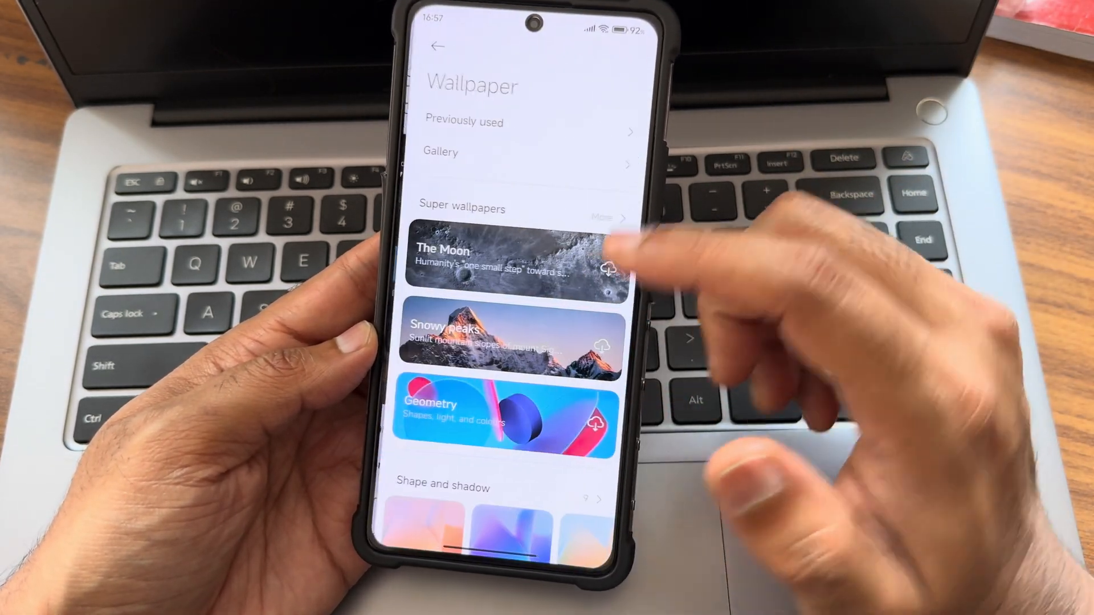
scroll(up, 3)
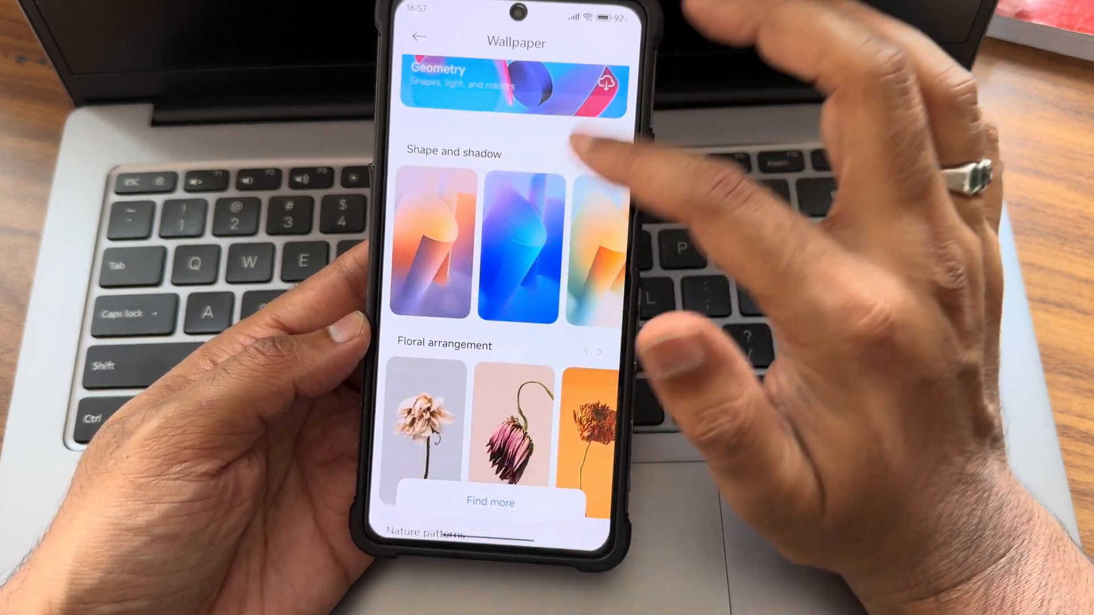
scroll(up, 3)
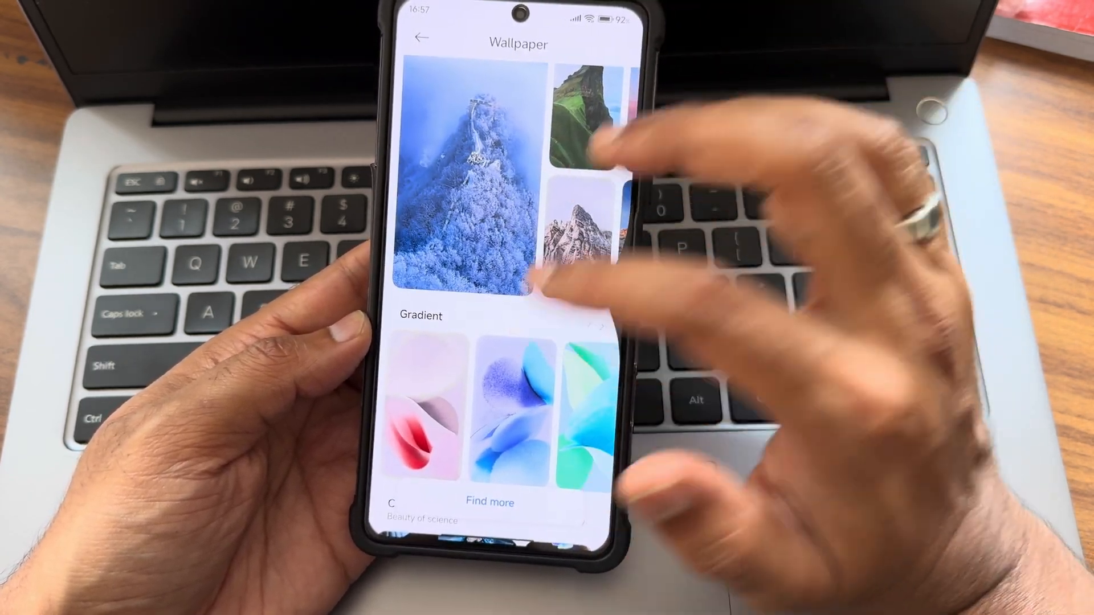
click(422, 37)
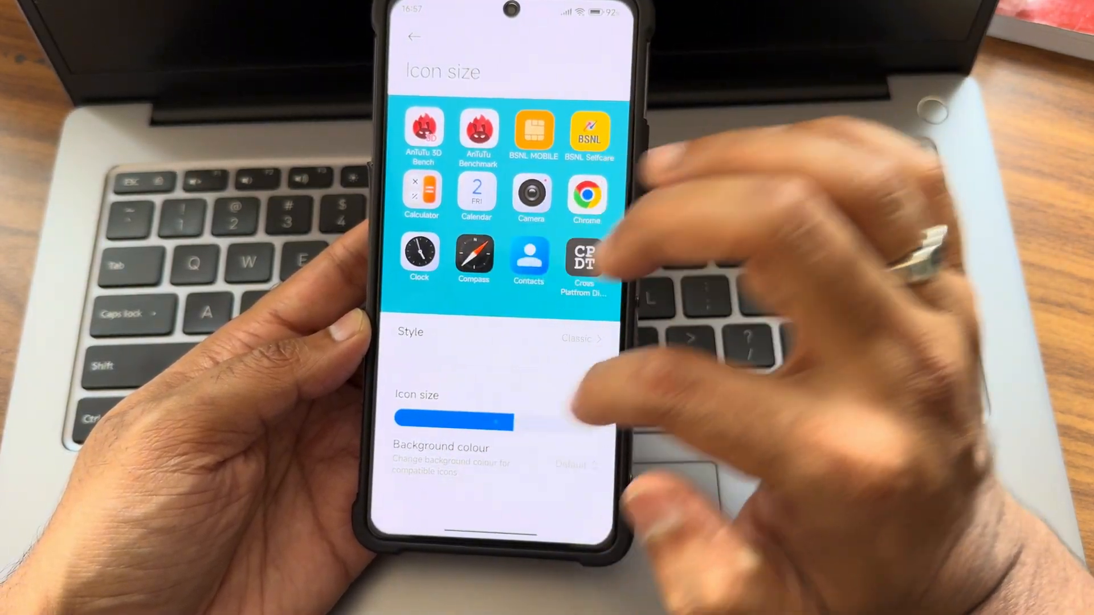
From Wallpaper & personalization, reach the always-on display with its None, Light up screen and Pulse effects.
click(413, 35)
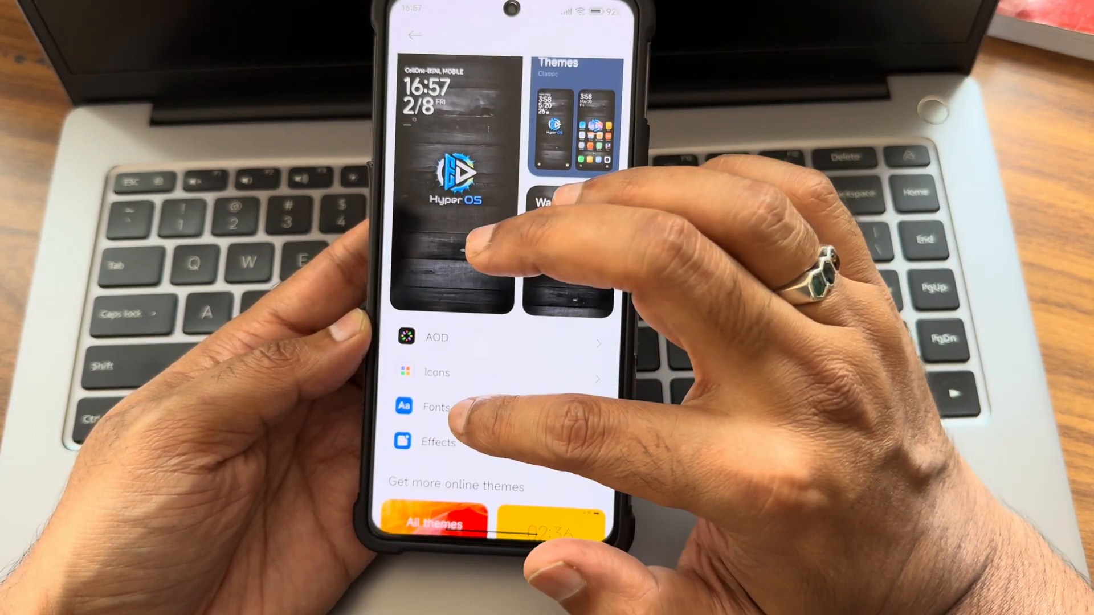
click(437, 408)
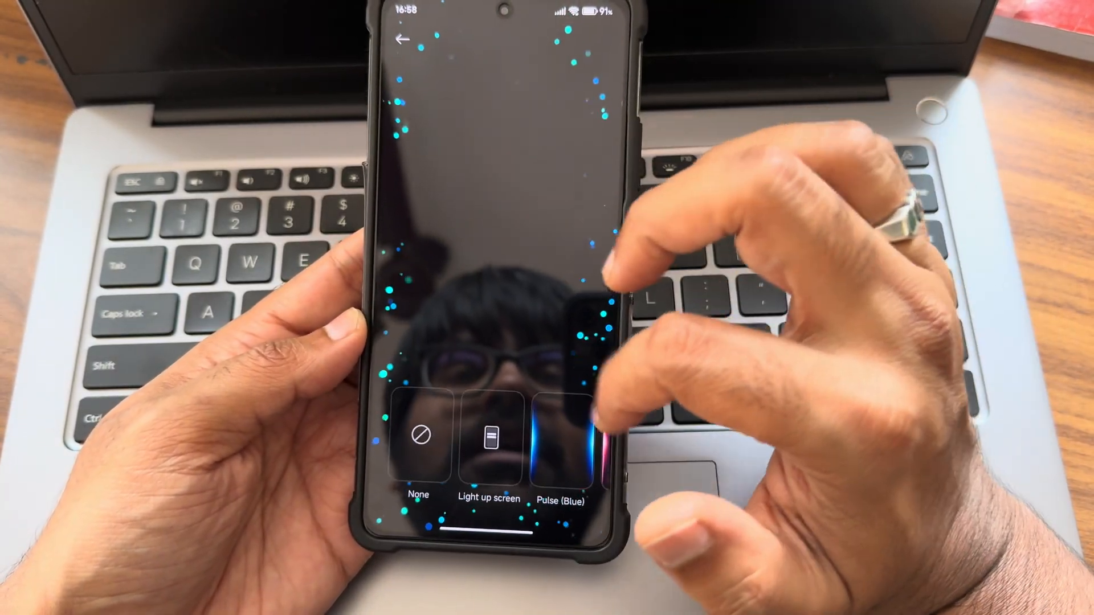
Set always-on Display items to Always, browse the clock styles and return to the main Settings list.
scroll(left, 3)
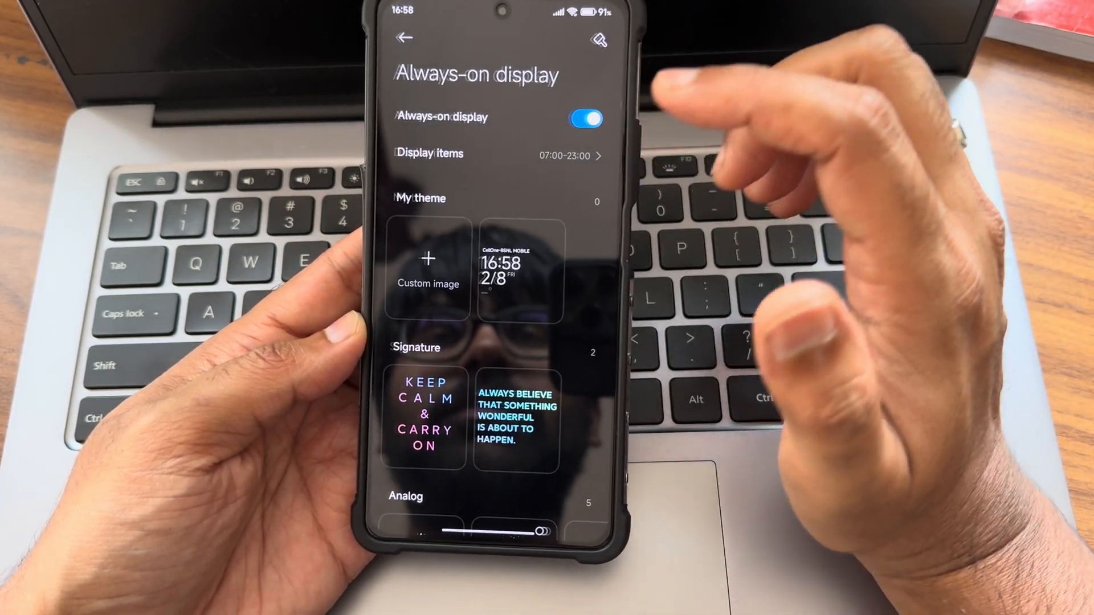
click(499, 153)
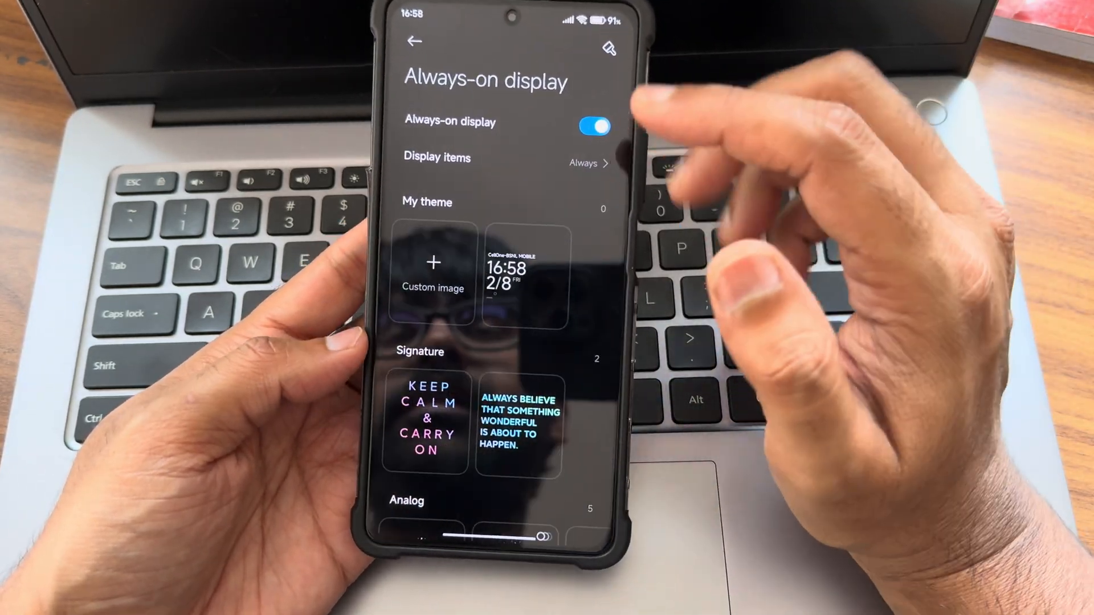
scroll(down, 3)
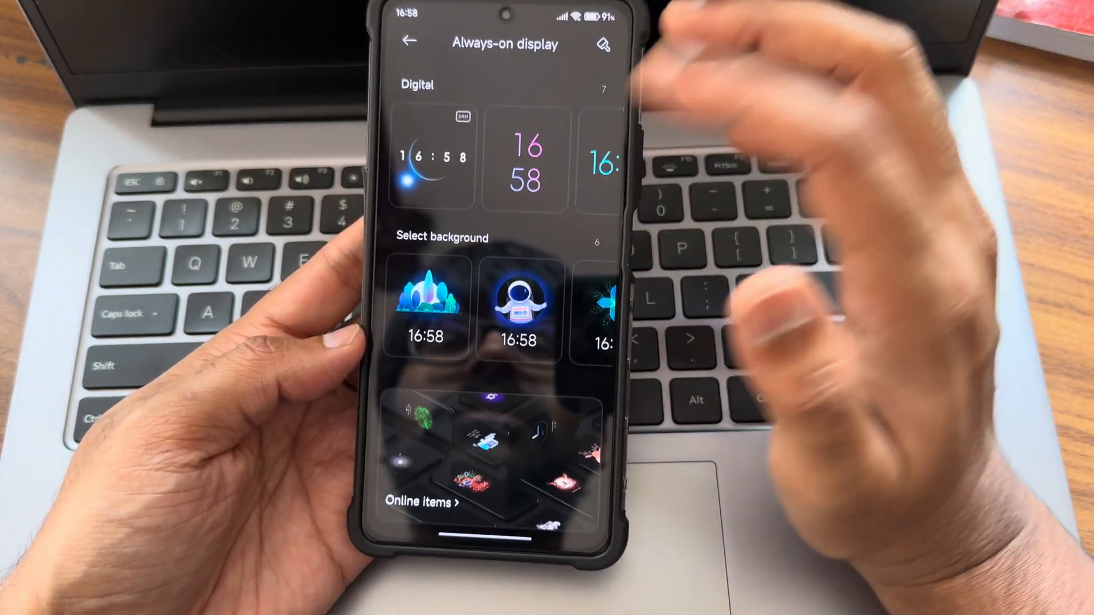
click(410, 43)
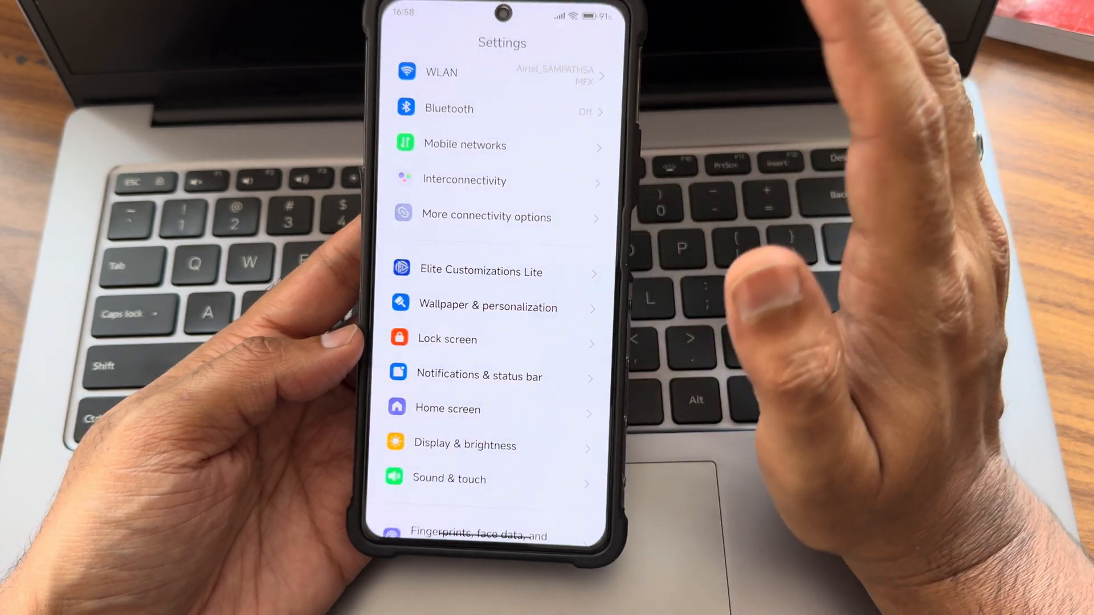
click(446, 340)
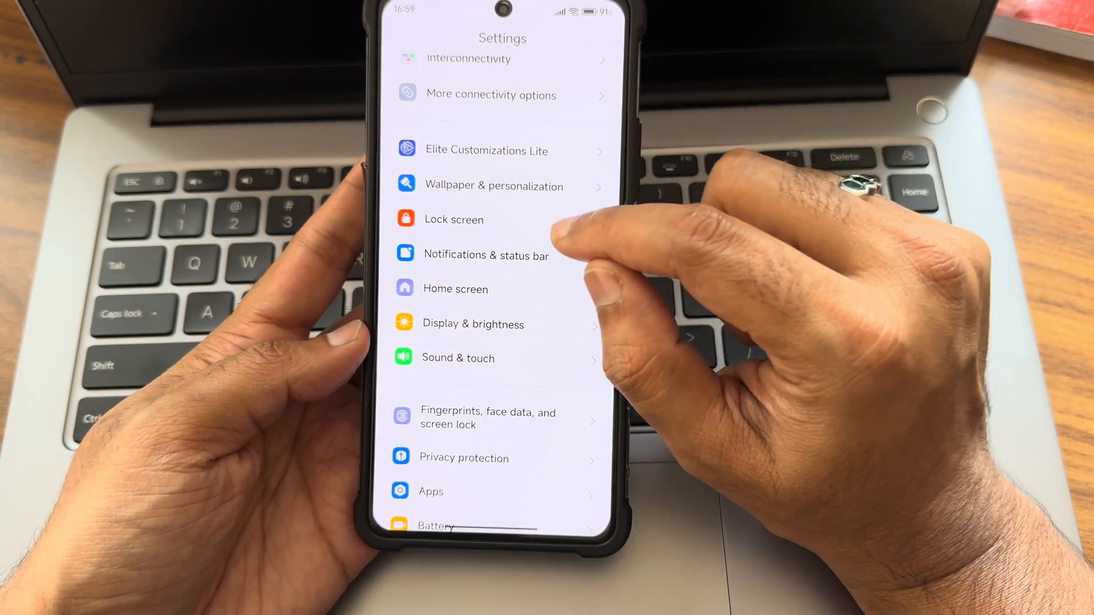
click(487, 255)
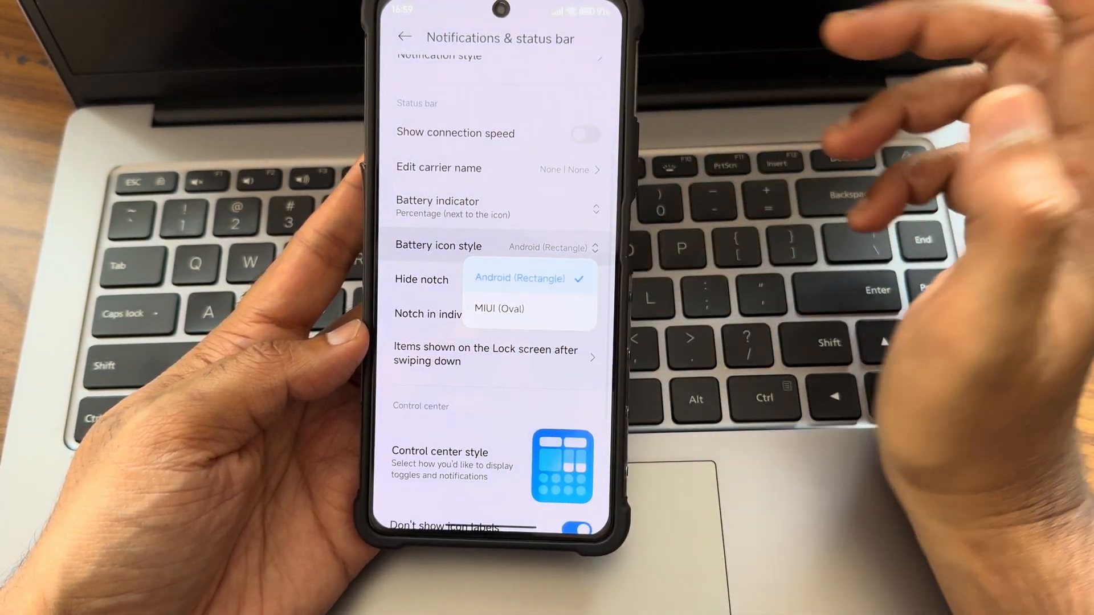
scroll(up, 3)
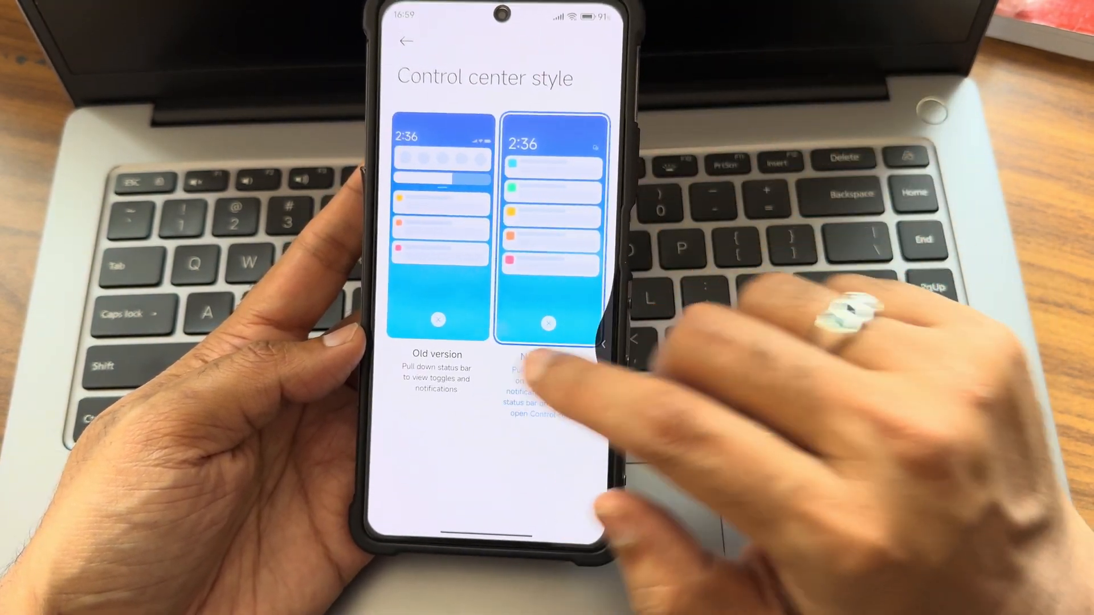
click(407, 42)
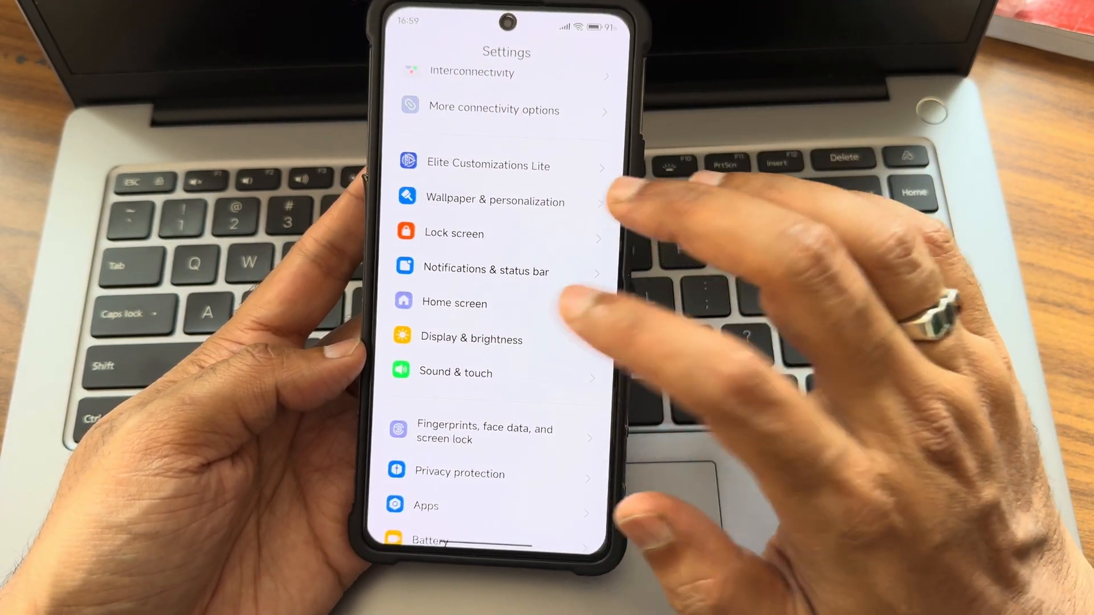
click(470, 338)
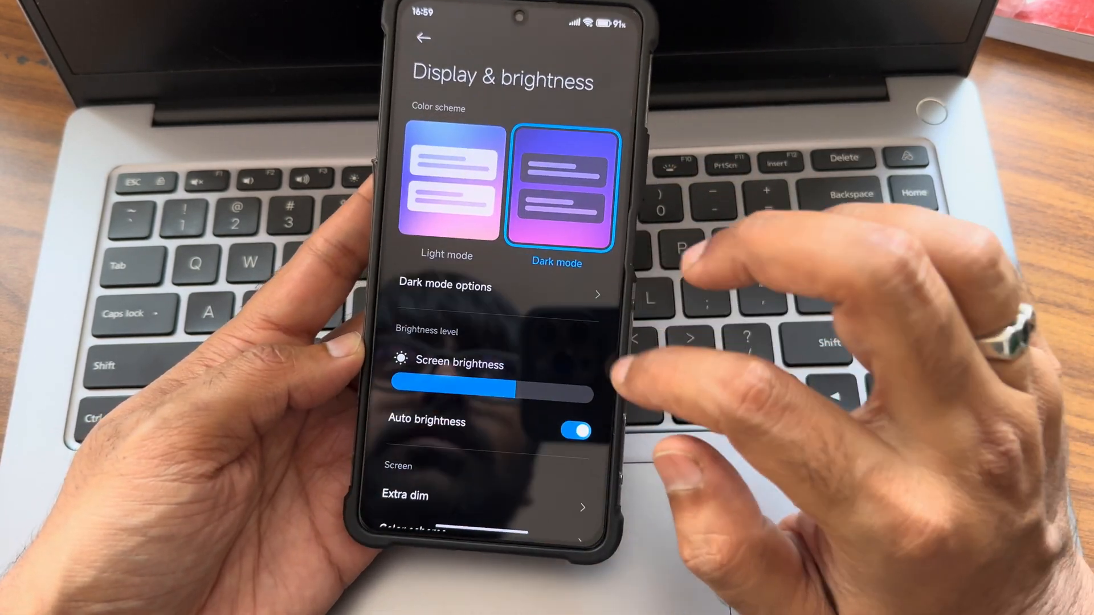
Change the colour scheme from Dark mode to Light mode and bring up the AI image engine page.
click(451, 185)
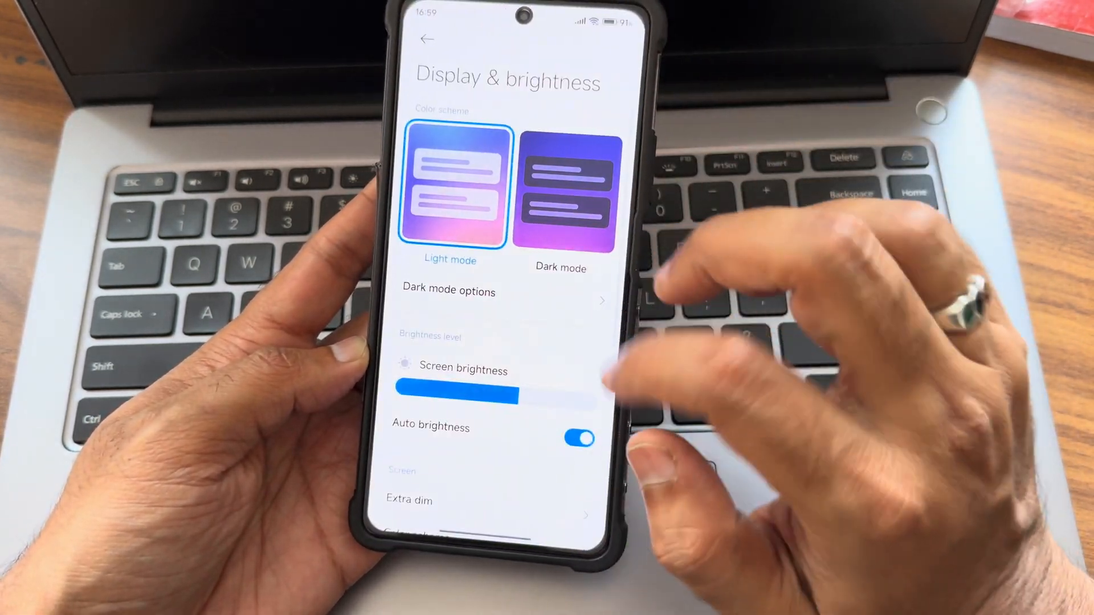
click(578, 437)
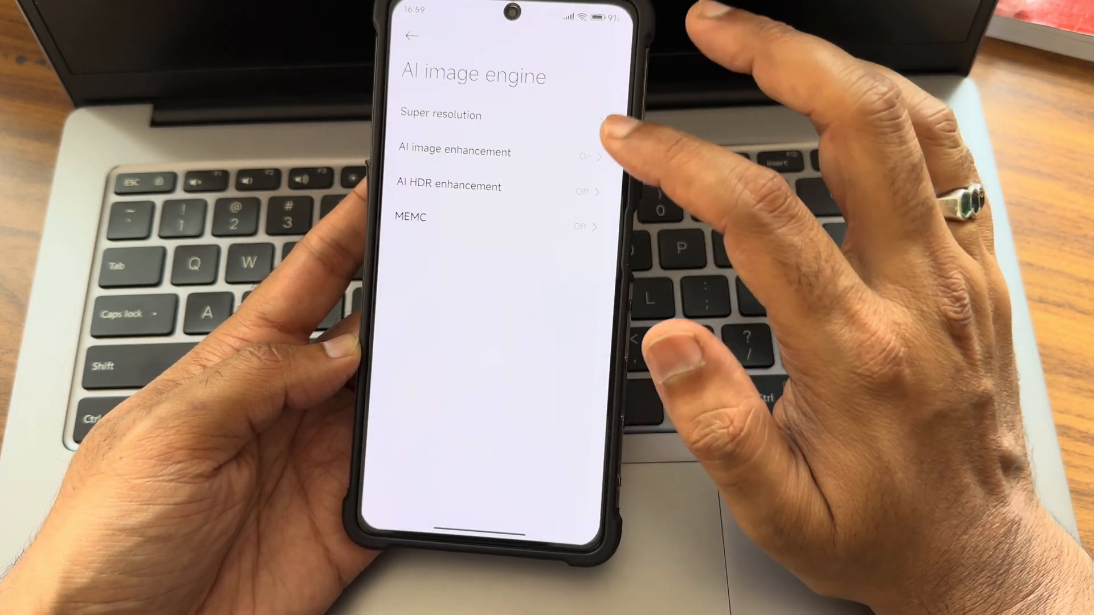
View the MEMC and Refresh rate pages, then return to the main Settings list.
click(440, 114)
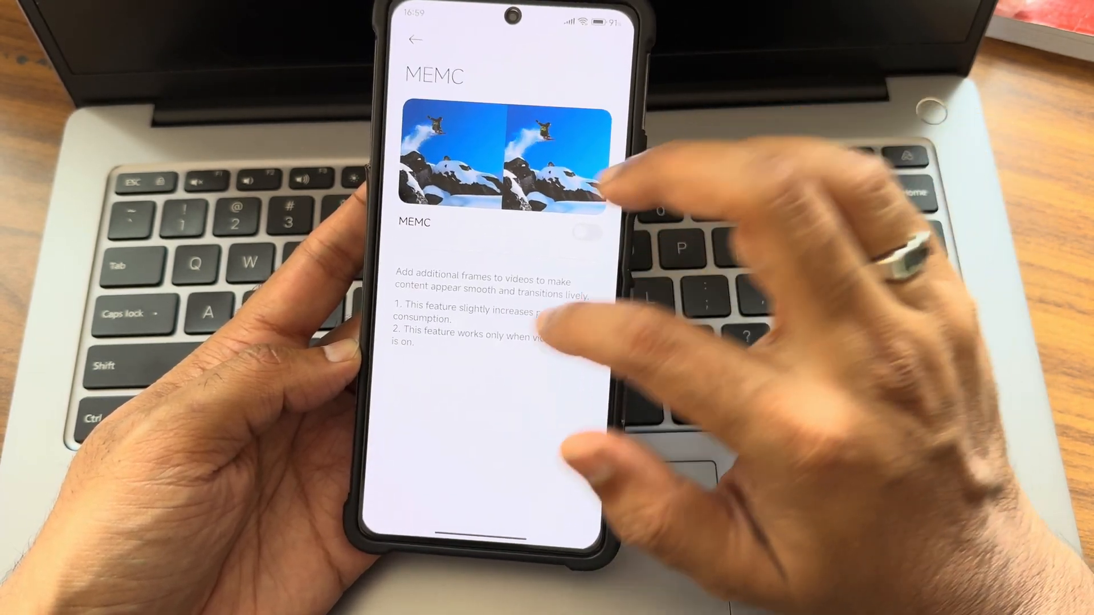
click(418, 38)
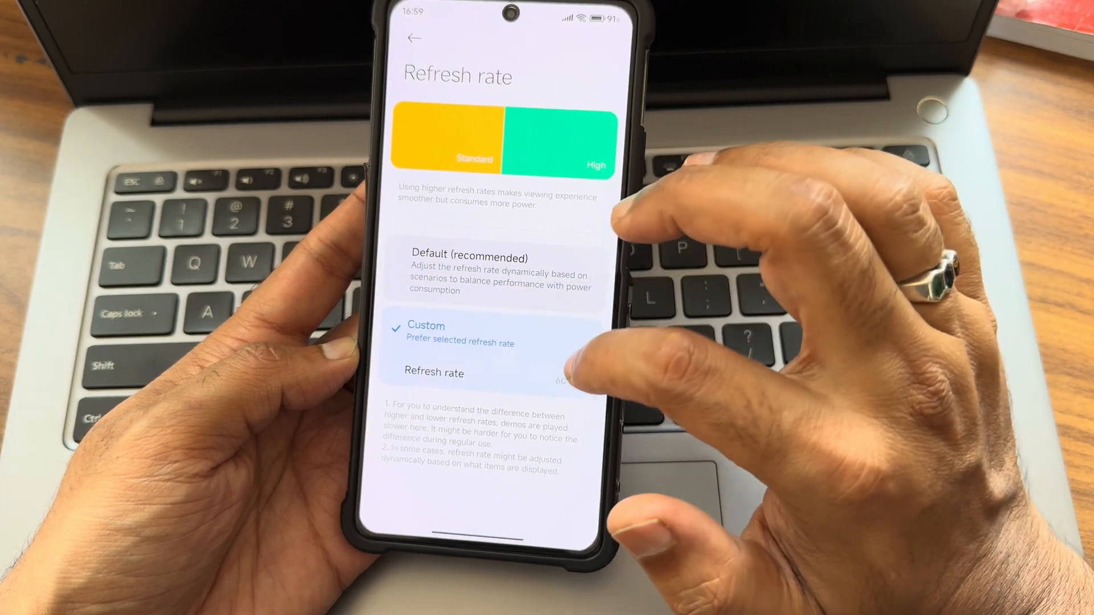
click(497, 273)
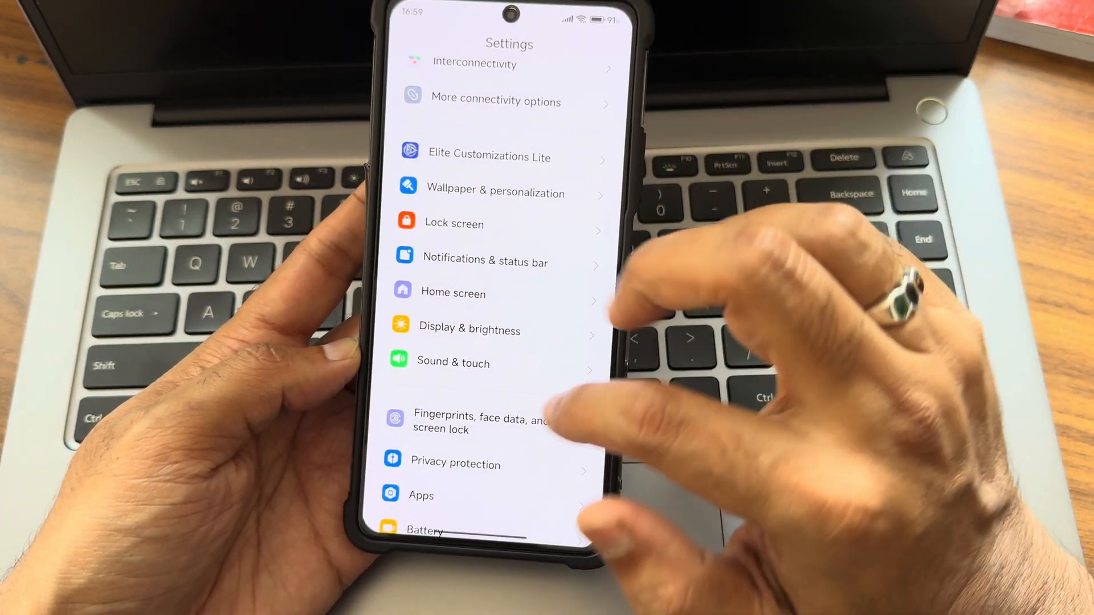
Show the Home screen page with app drawer layout and app category options.
click(453, 362)
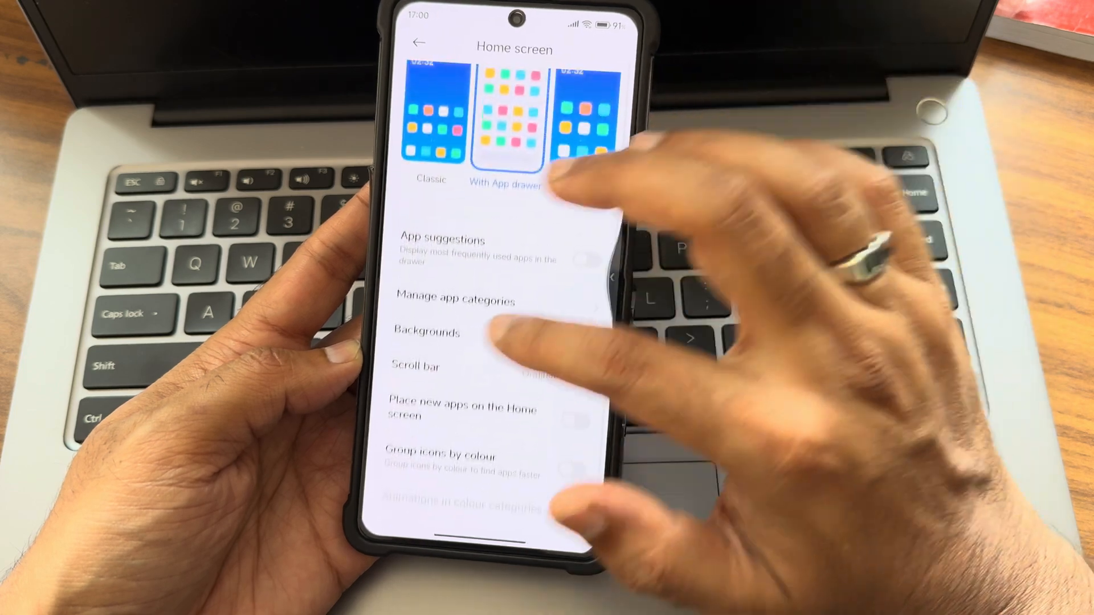
Switch on the Home screen search bar and pull down the control centre.
scroll(up, 3)
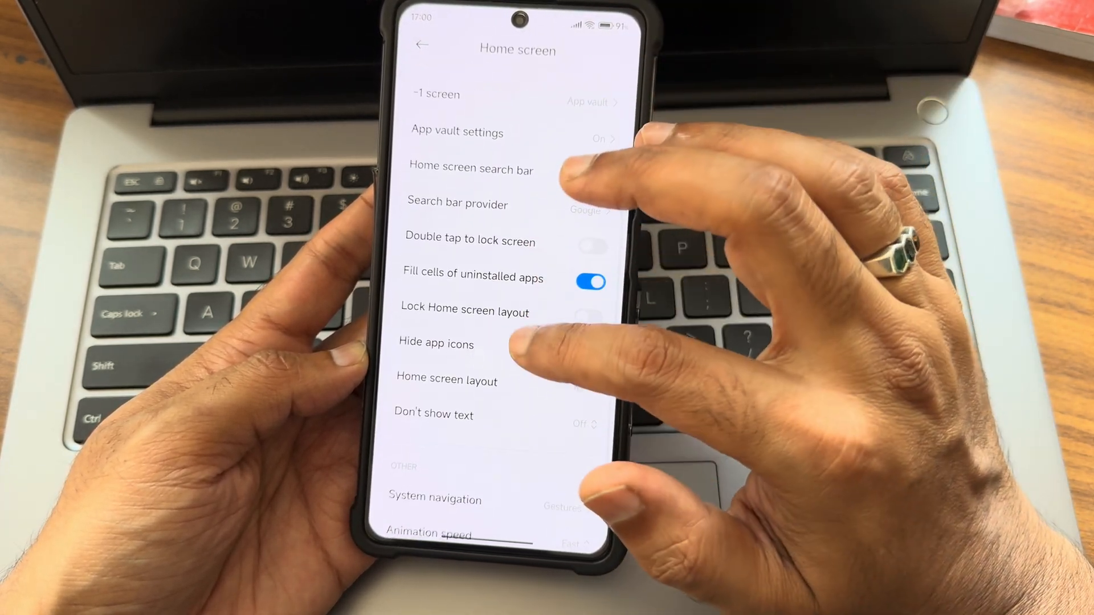
click(589, 170)
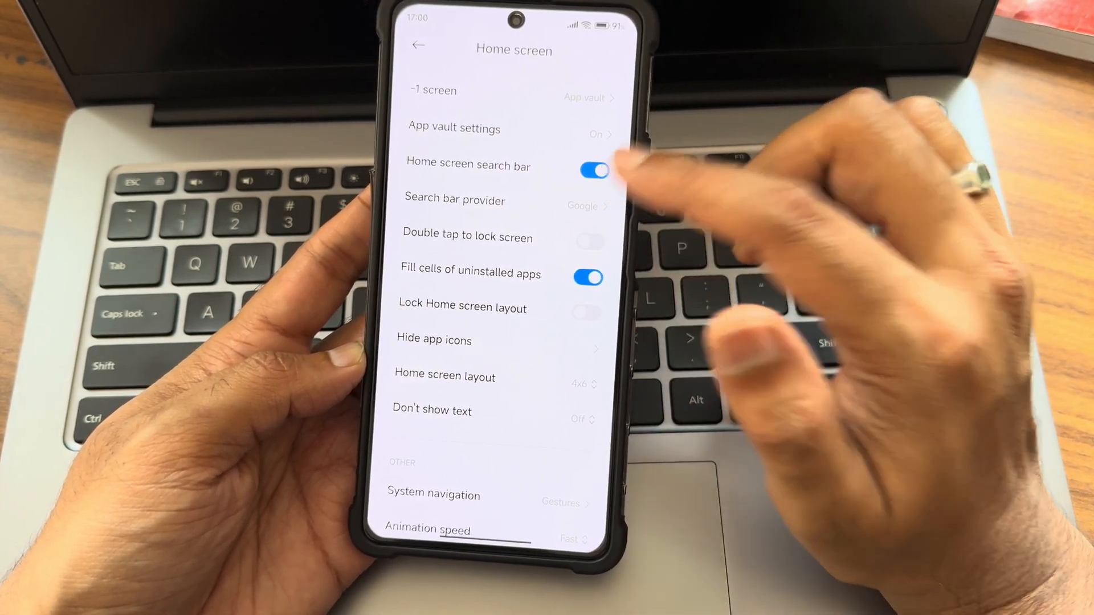
click(589, 240)
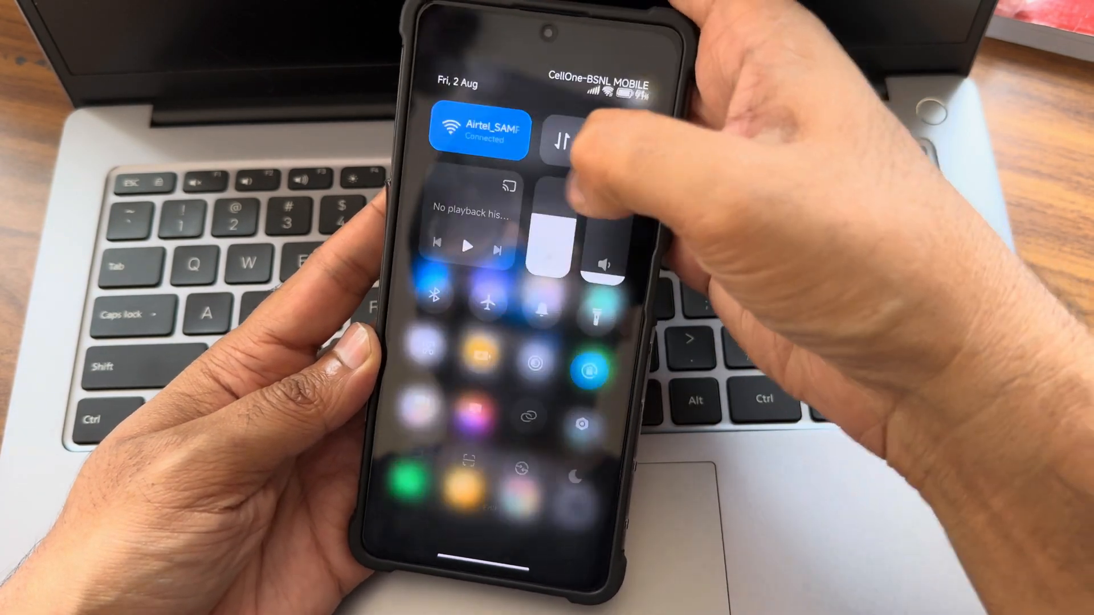
Dismiss the control centre to return to the main Settings list.
click(589, 135)
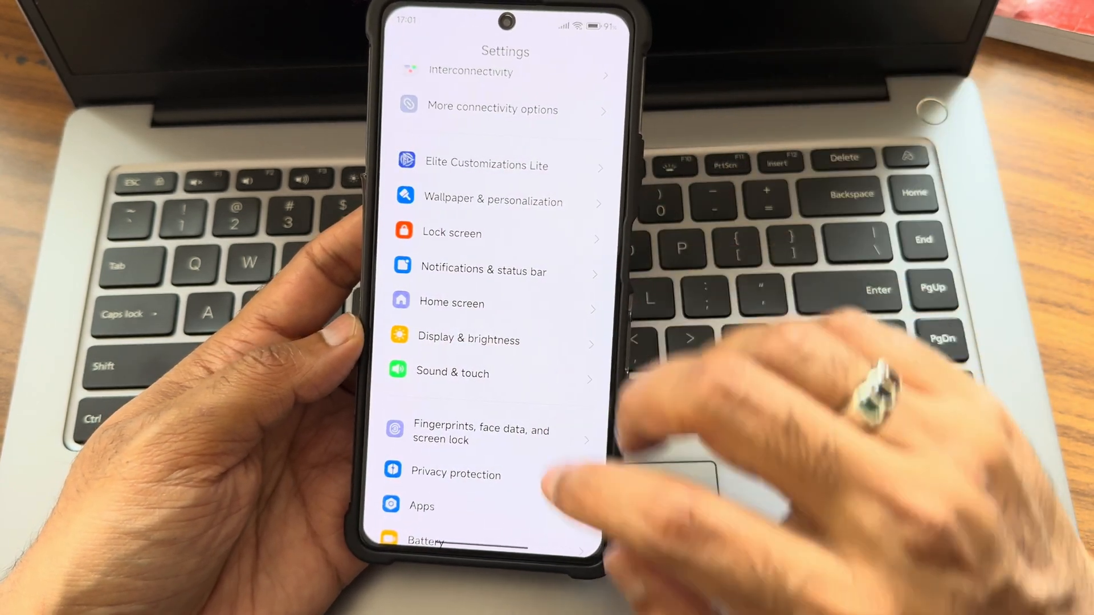
click(481, 434)
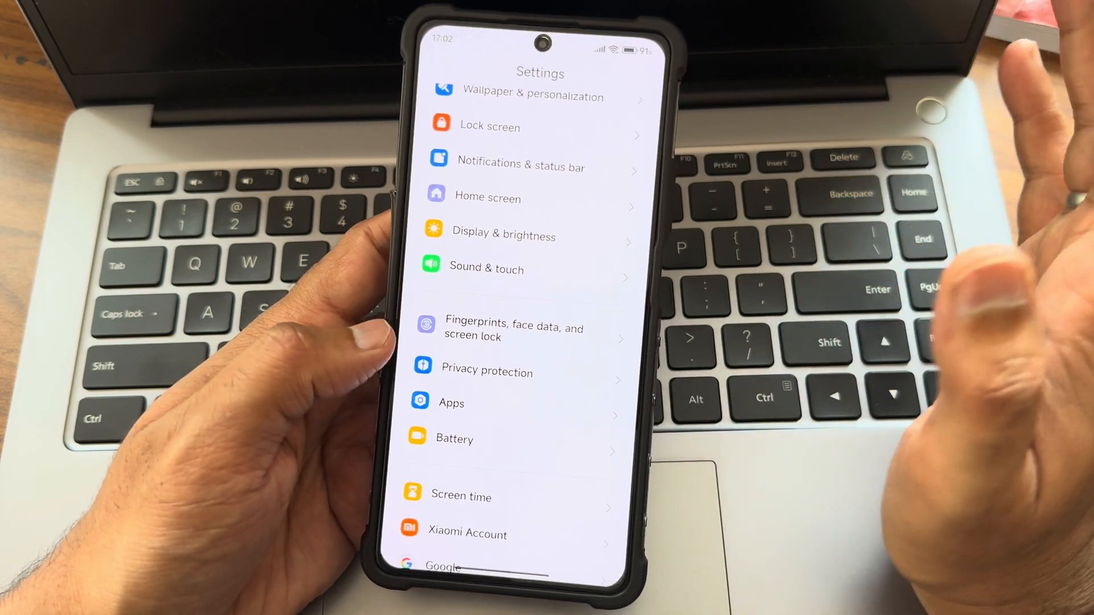
View the Battery page's remaining time, then go to Additional settings.
click(454, 438)
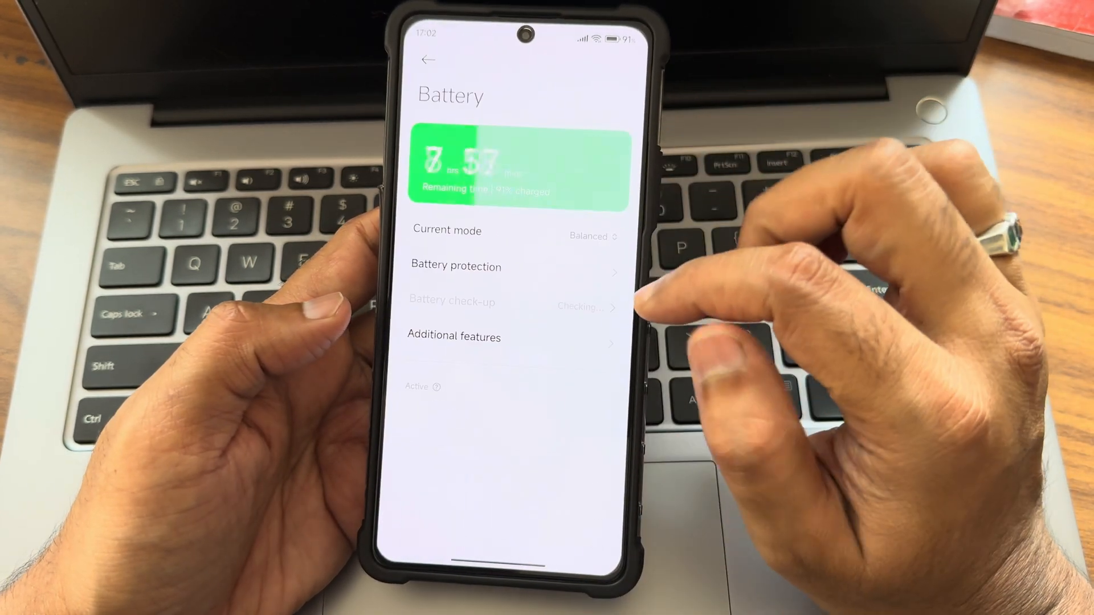
click(588, 236)
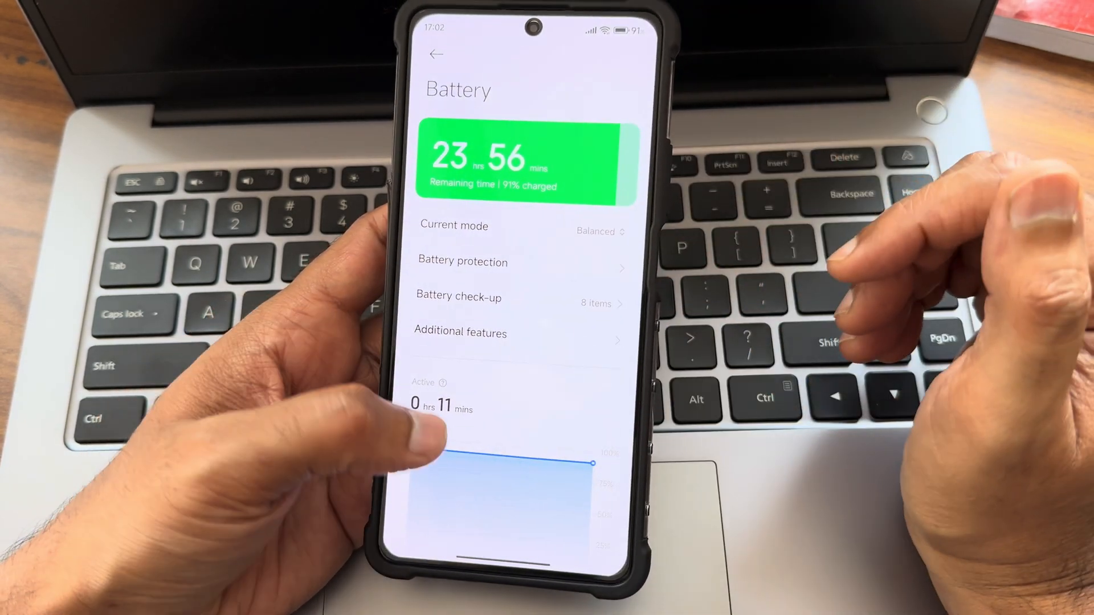
click(436, 55)
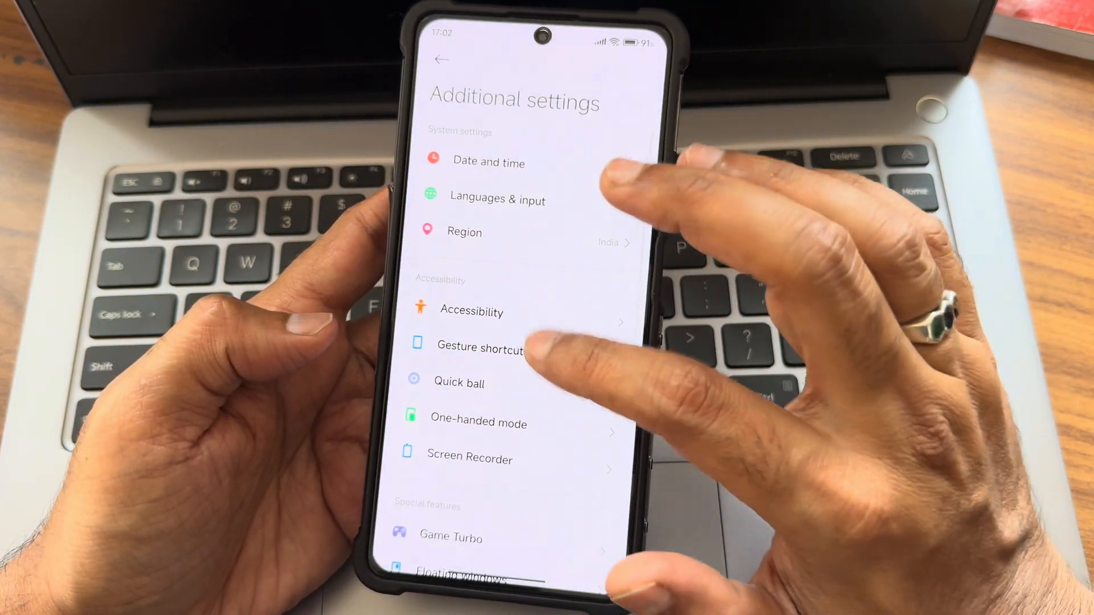
click(459, 383)
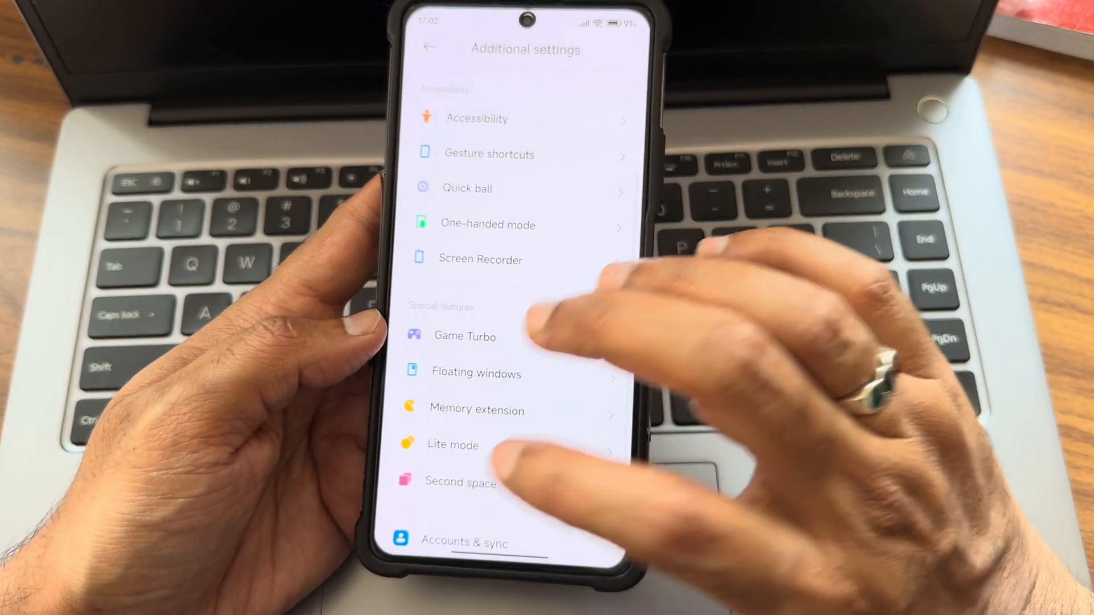
scroll(up, 3)
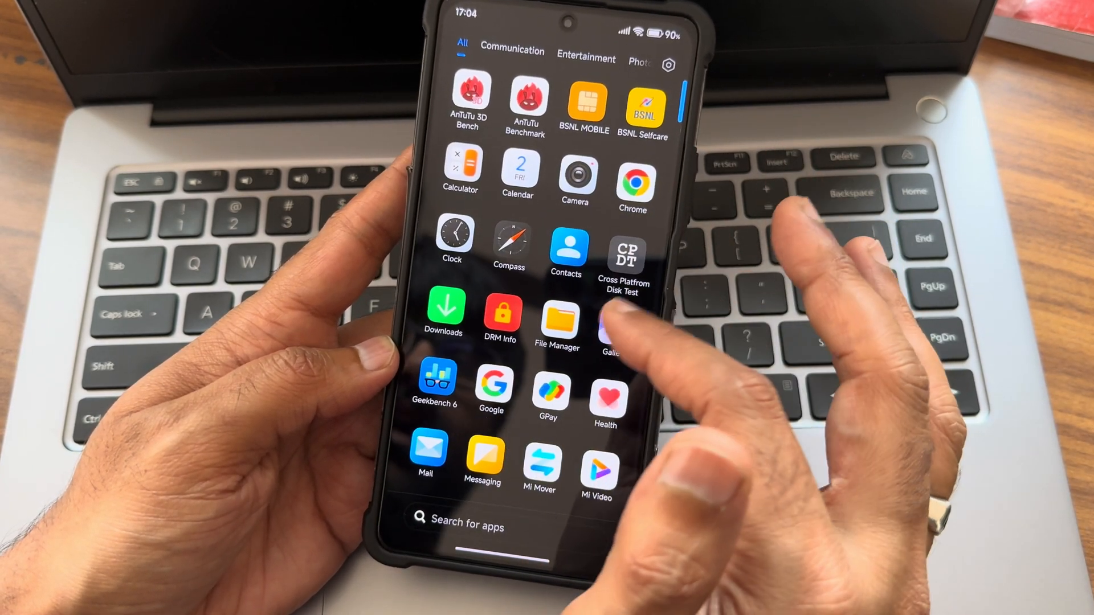
Scroll the app drawer to the end, reaching Settings, WhatsApp and YouTube.
scroll(up, 3)
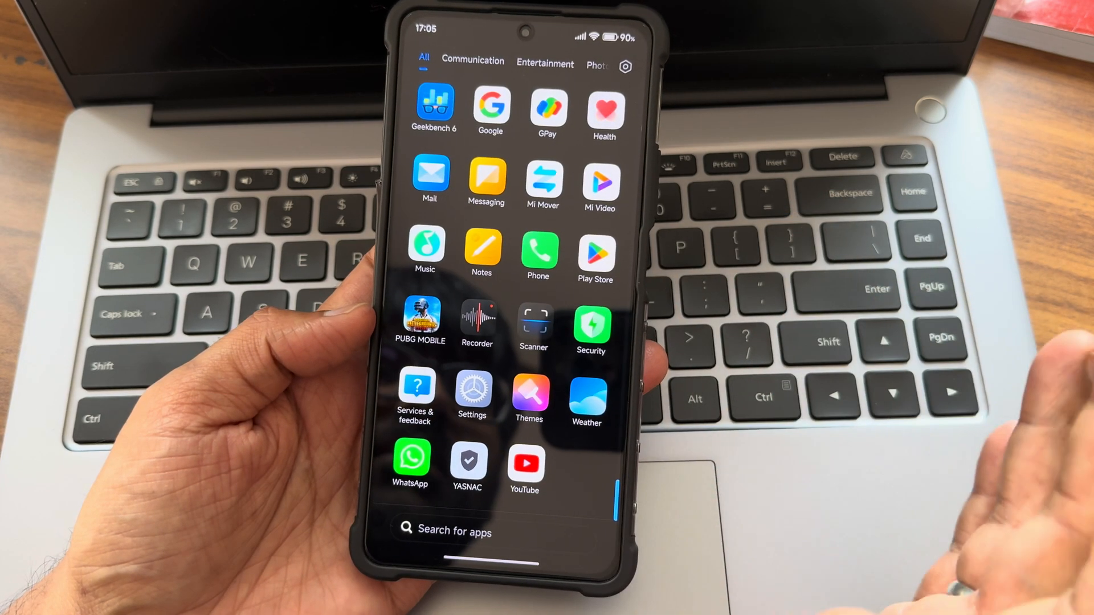
Launch the Security app so it scans the phone, then return to the app drawer.
click(591, 319)
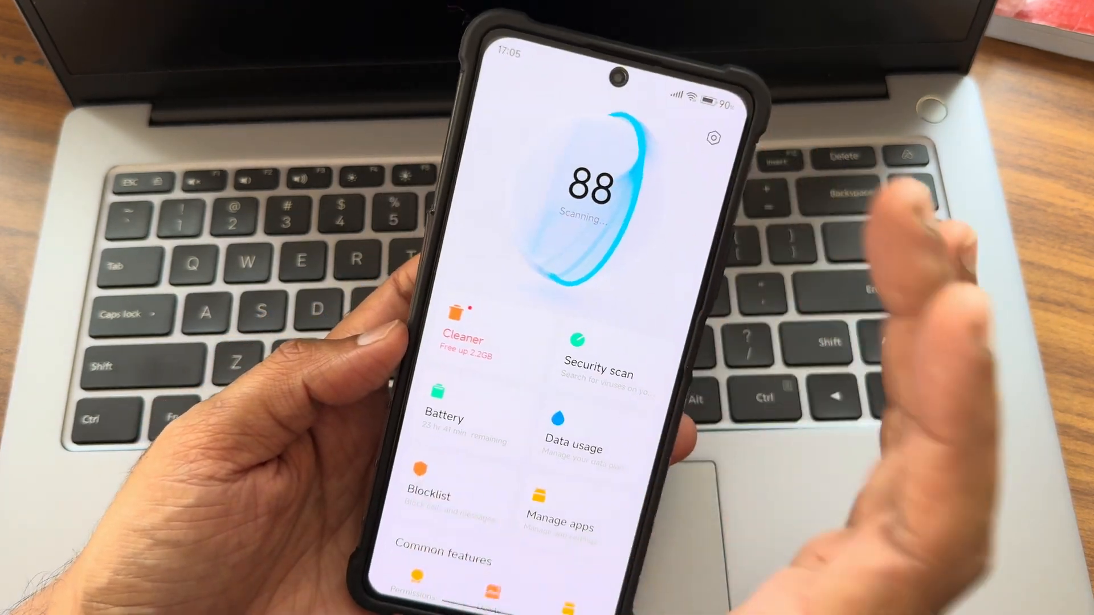
click(584, 217)
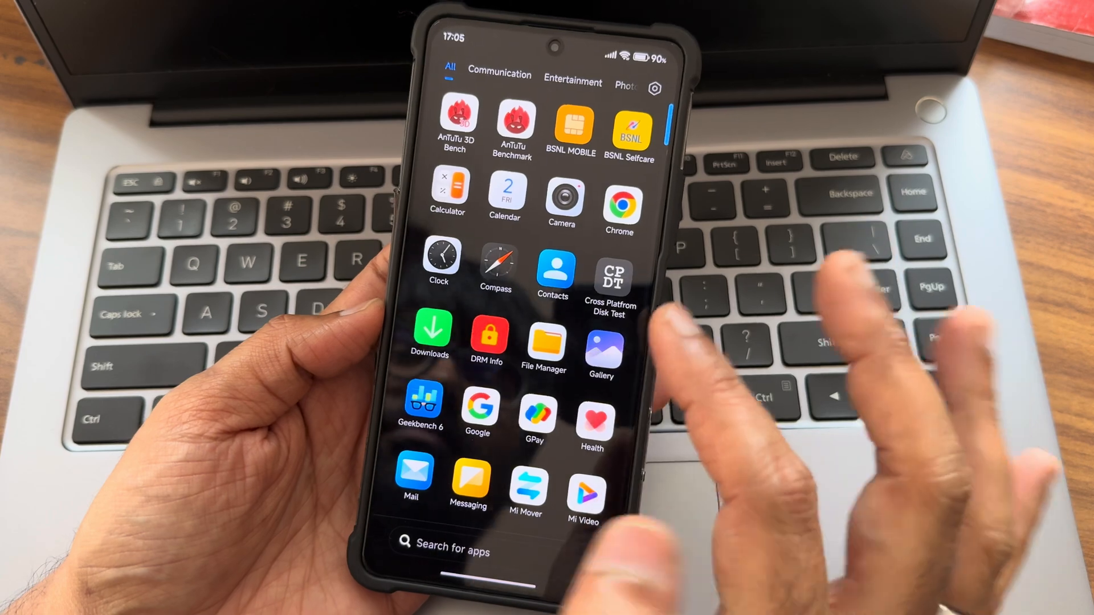
Launch PUBG Mobile from the app drawer's alphabetical list.
click(545, 347)
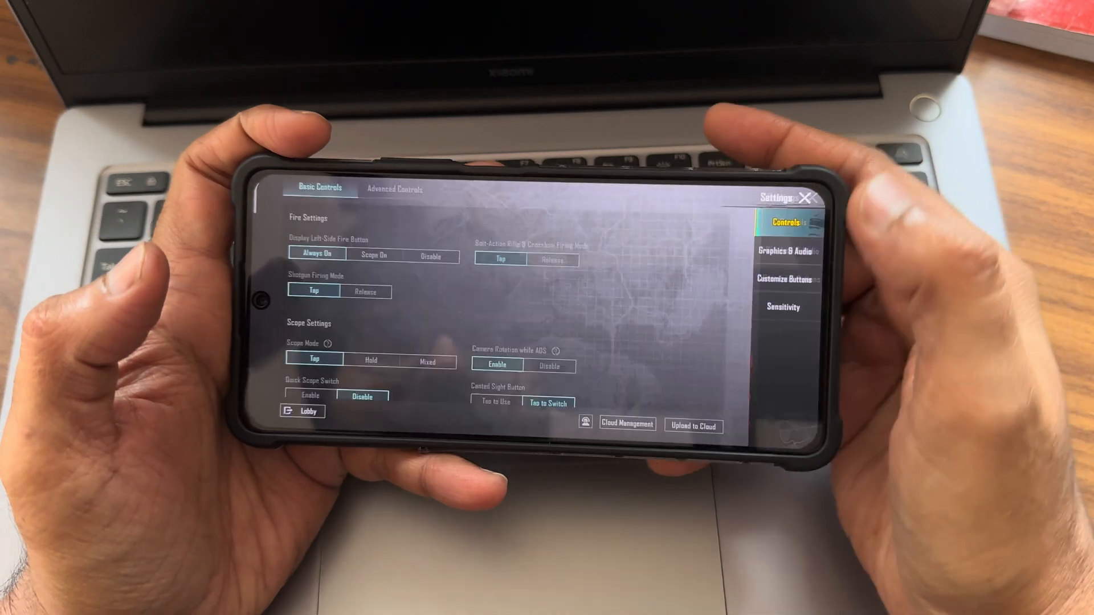
Show Graphics & Audio with graphics and frame rate at Ultra Extreme 120.
click(787, 251)
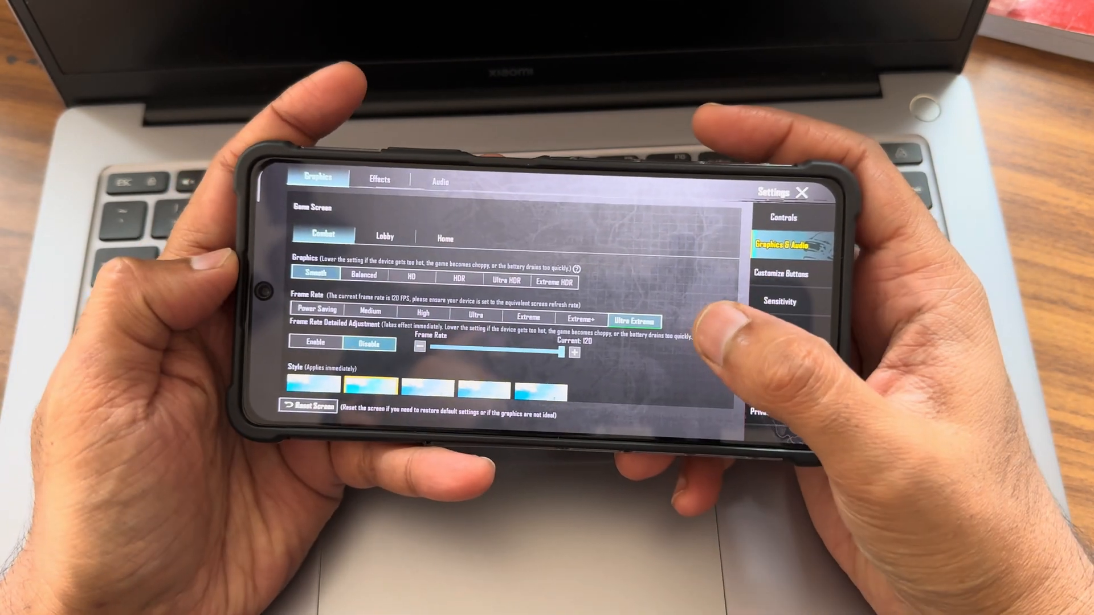